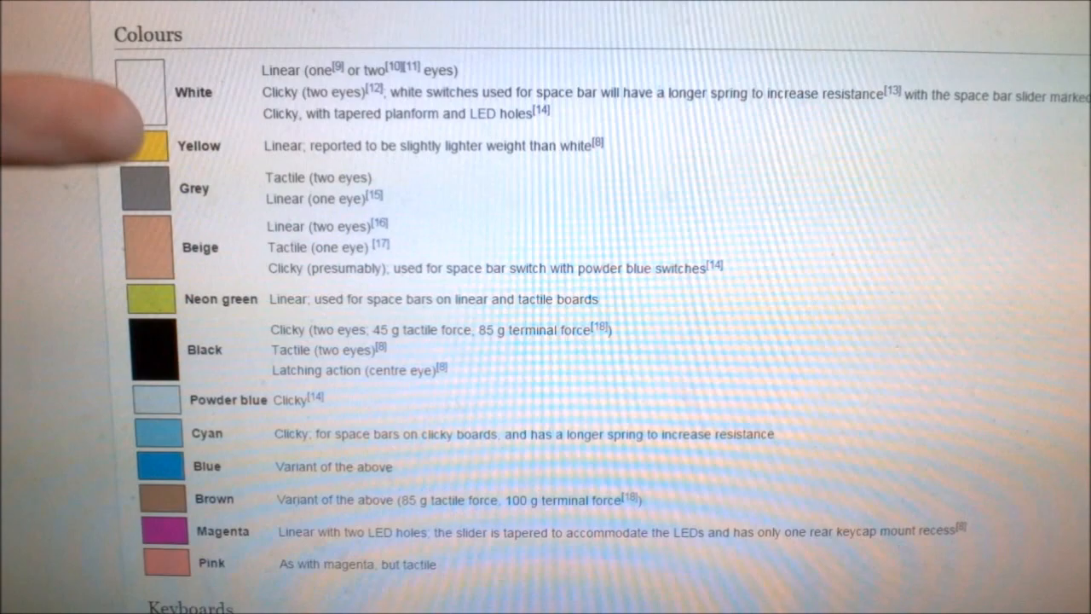
{"action": "scroll", "scroll_direction": "down", "scroll_amount": 3}
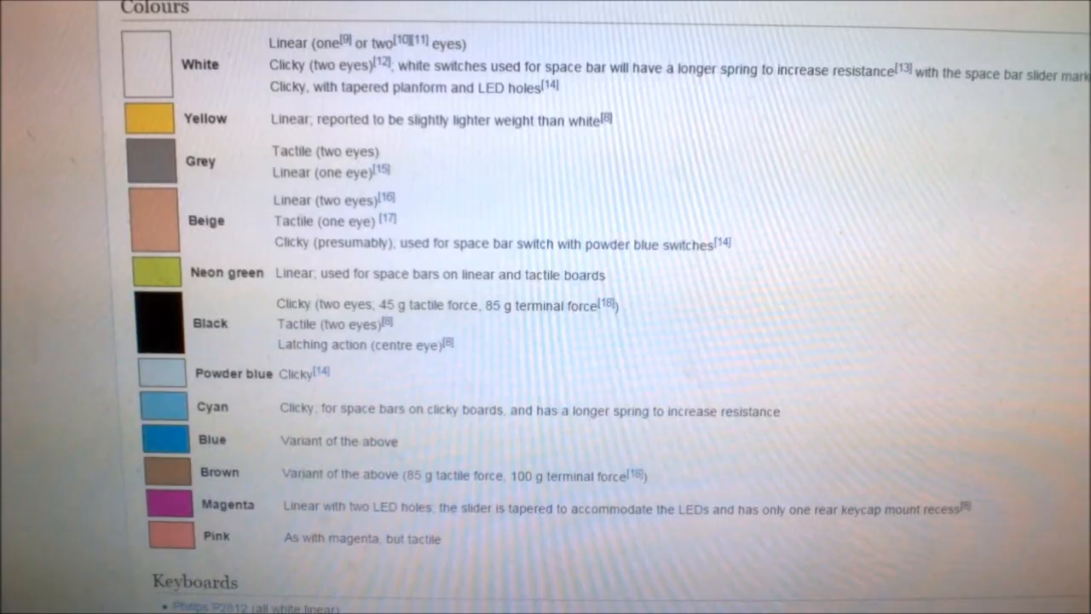